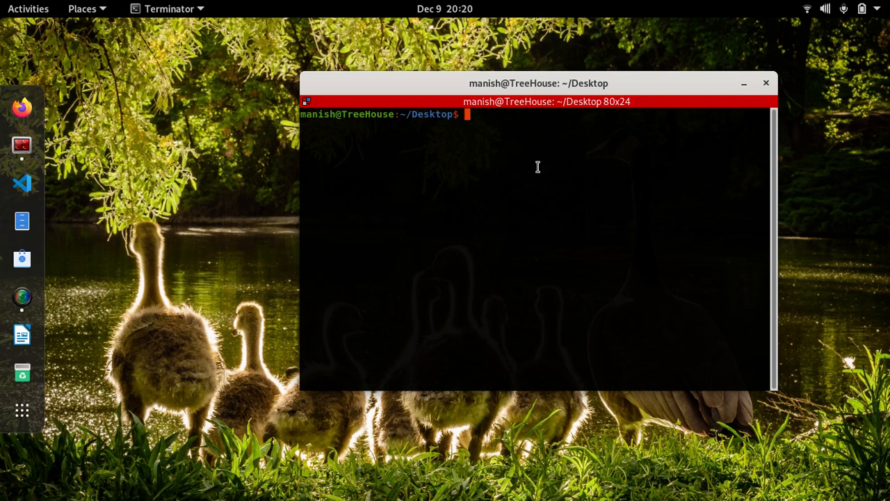
- Run qrencode to encode "Hello Manish" into the image hello.png
type("q")
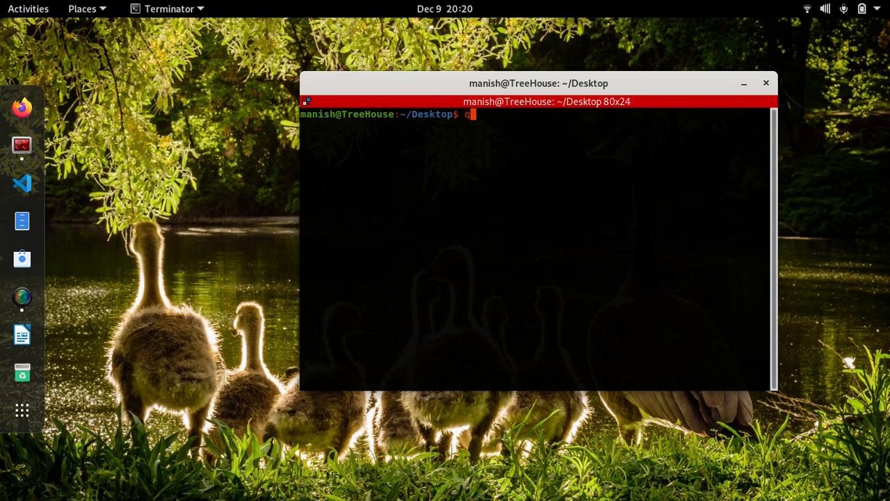
type("rencode")
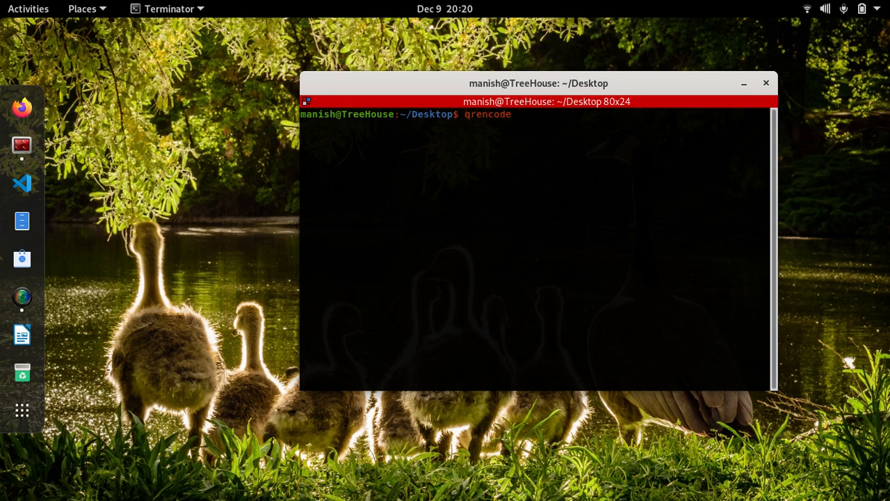
type("\"H")
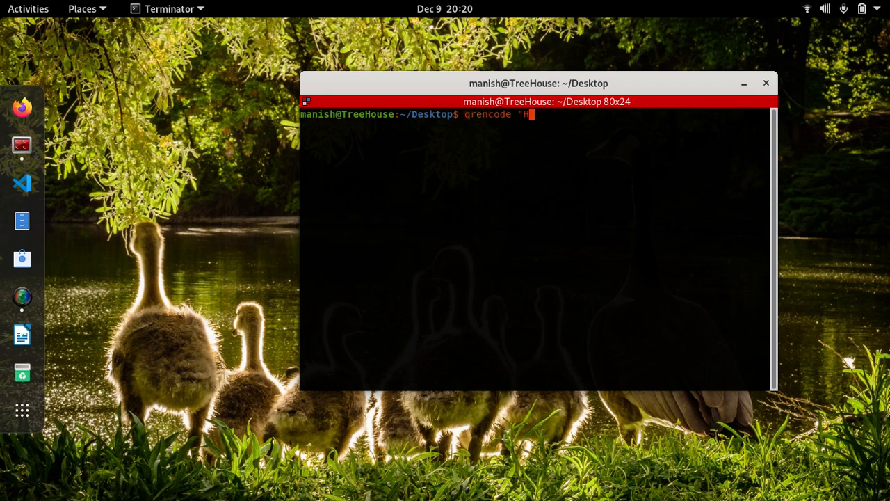
type("ello Manish\" -o")
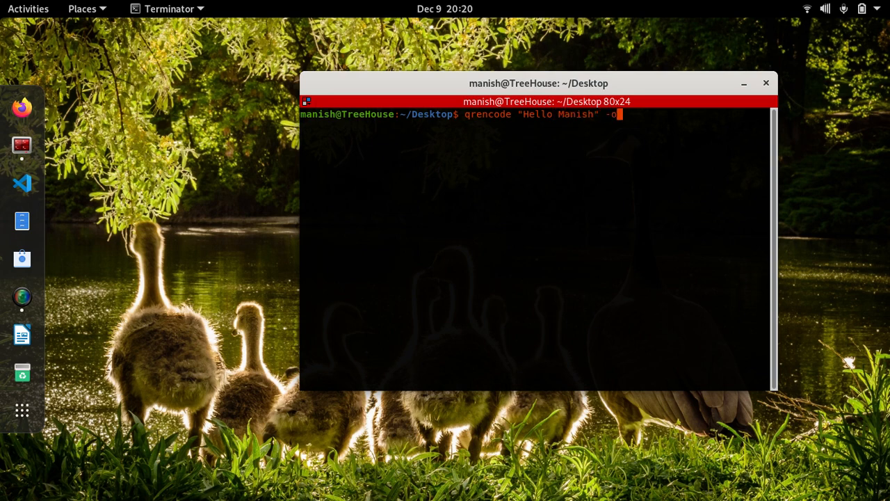
type("hello.")
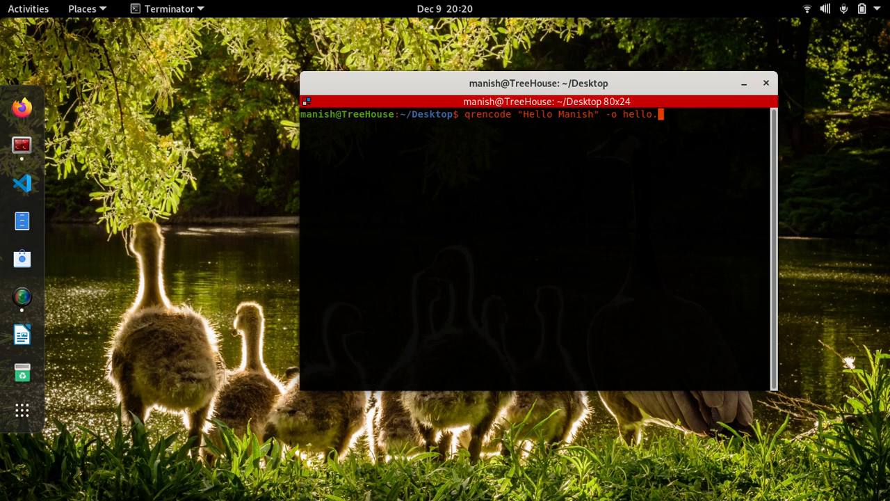
type("png")
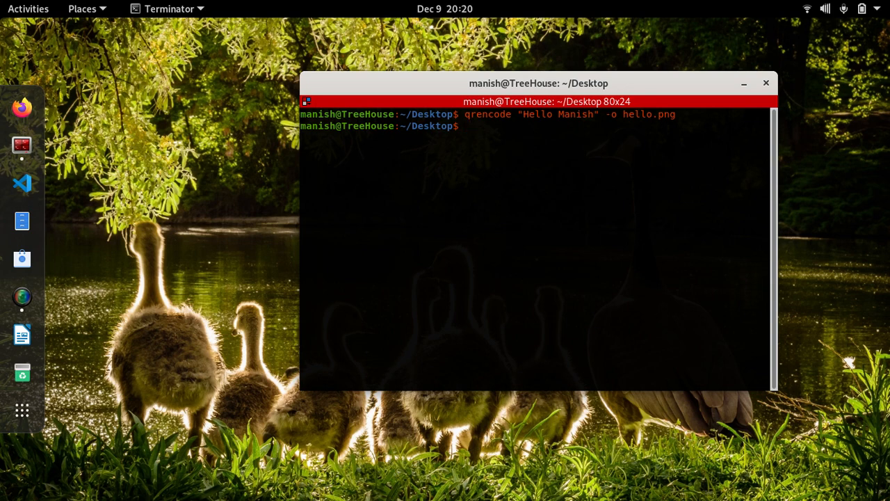
- View hello.png with display, then list the Desktop to confirm hello.png exists
type("d")
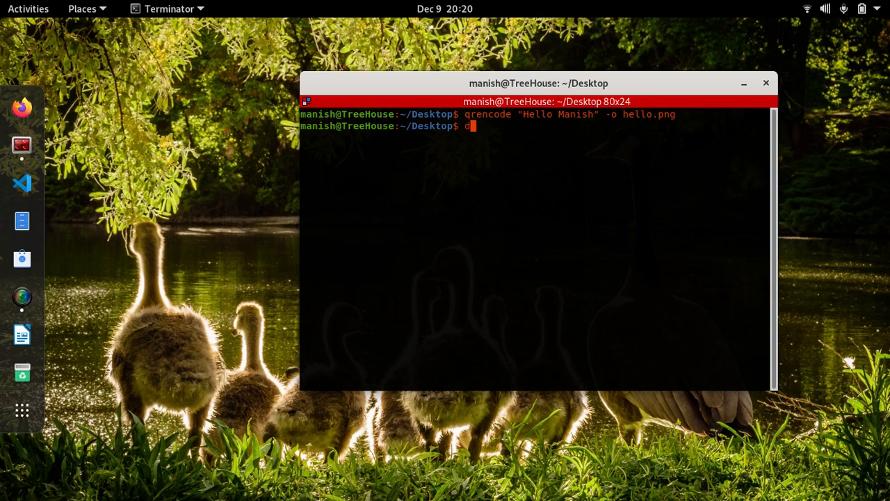
type("isplay")
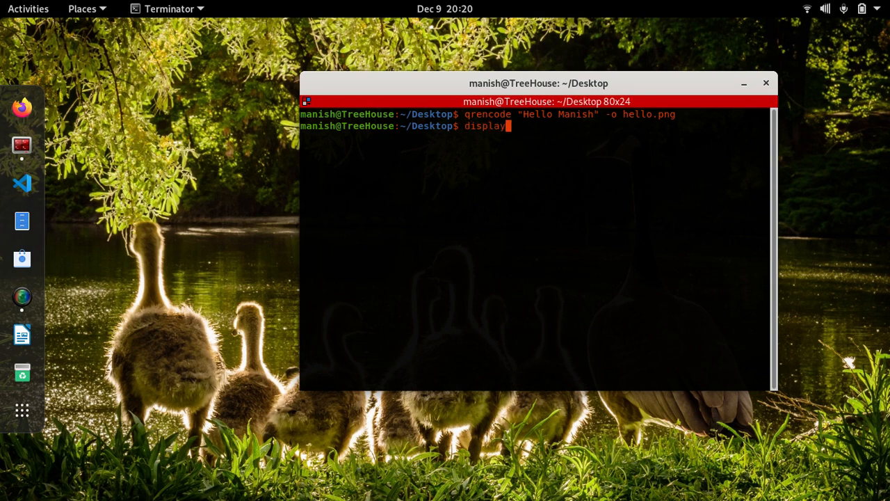
key("Return")
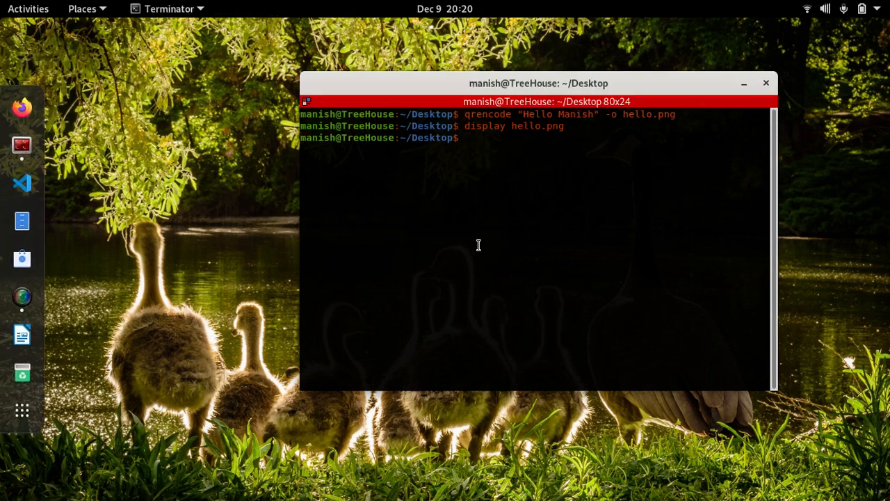
type("ls")
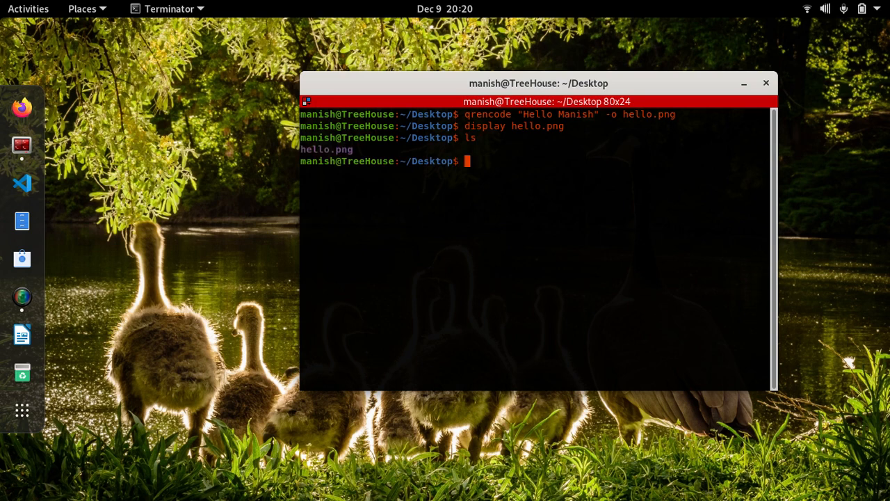
- Start vi on a new empty file named hello.txt
type("vi")
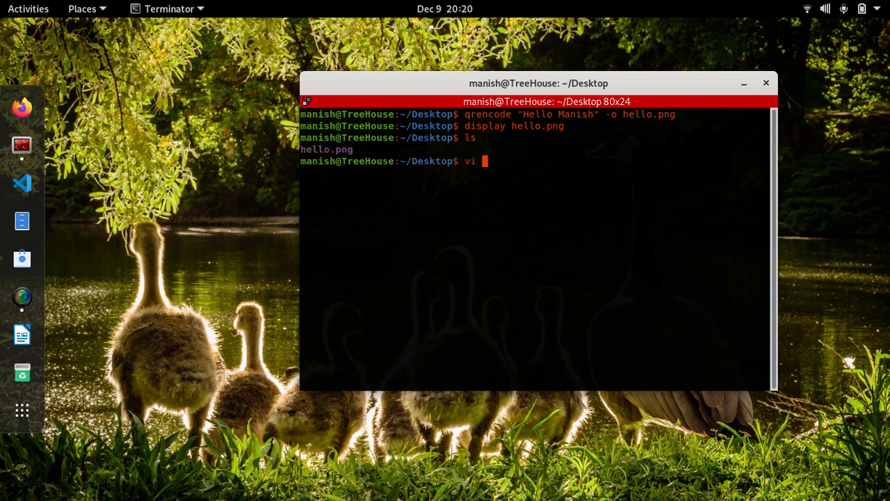
type("hello.t")
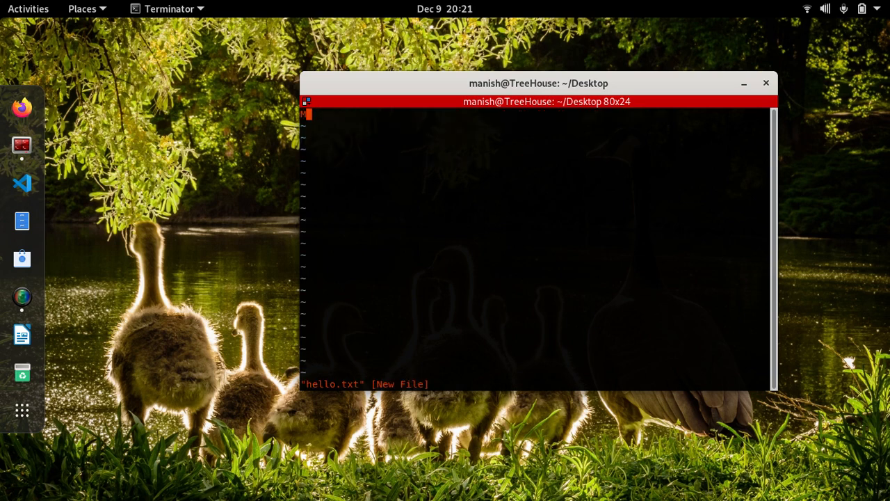
type("My Addr")
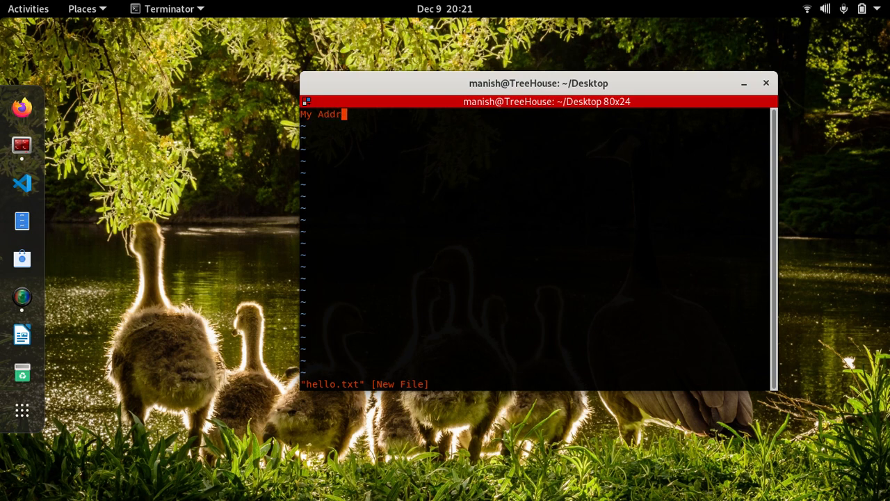
type("ess")
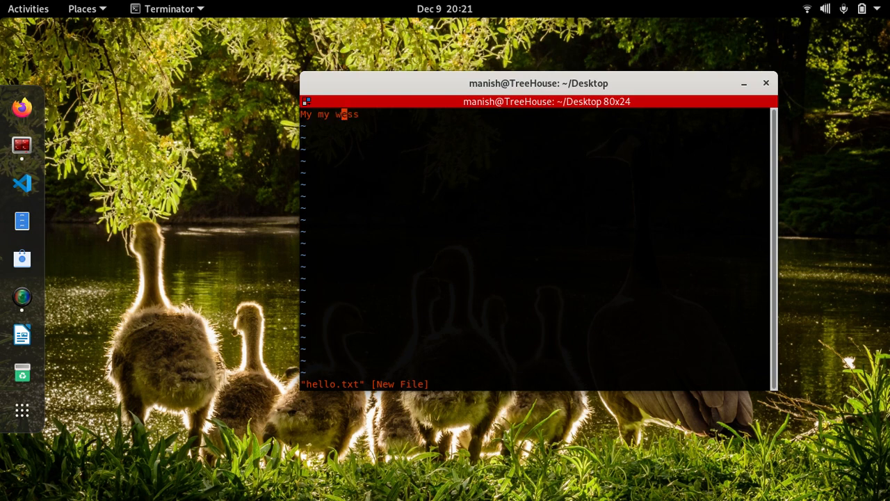
type("bsite is www")
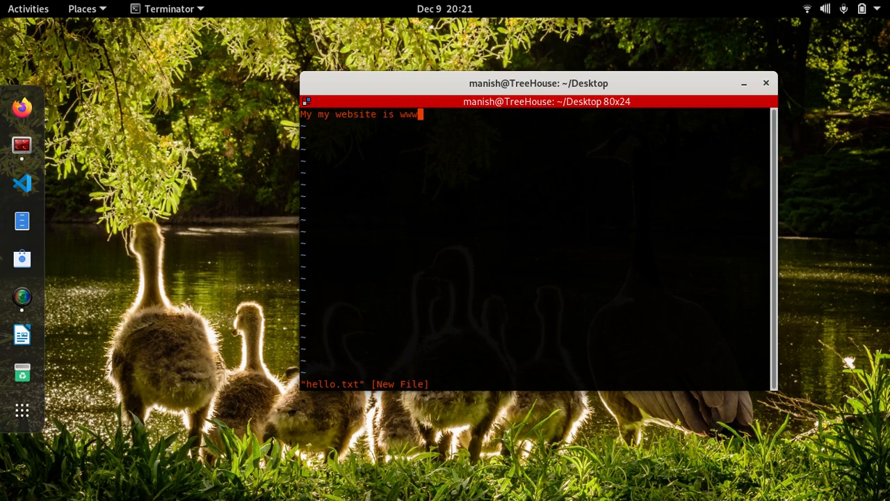
type(".mka.in")
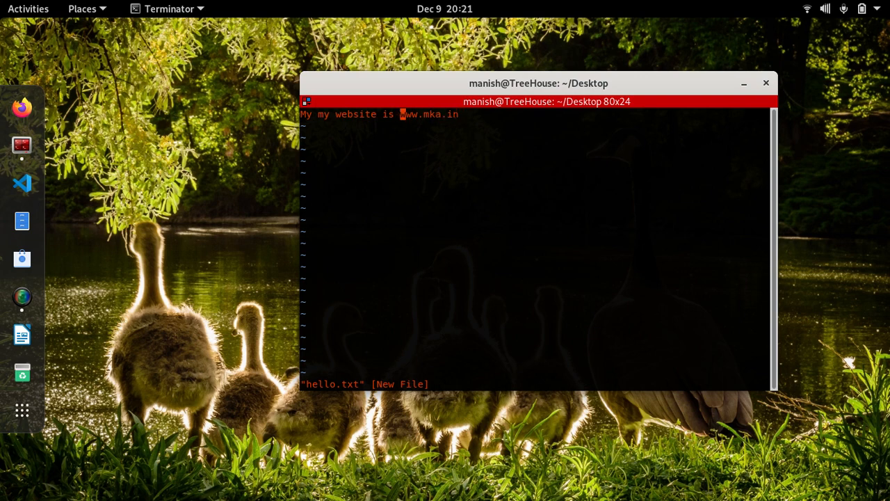
type("https://")
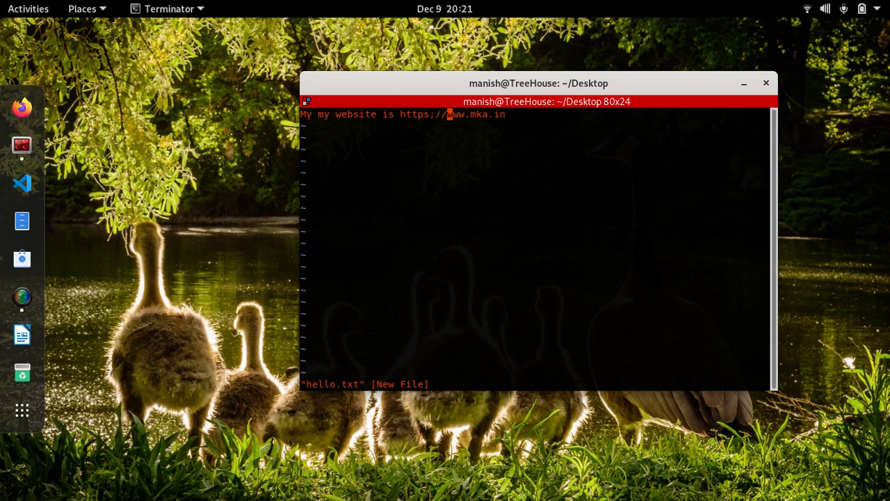
- Save hello.txt with :wq and return to the shell prompt
type(":wq")
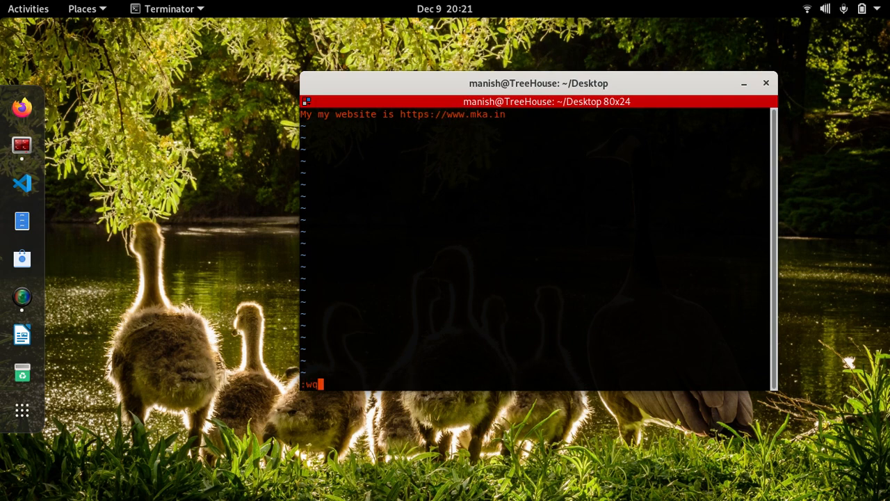
key("Return")
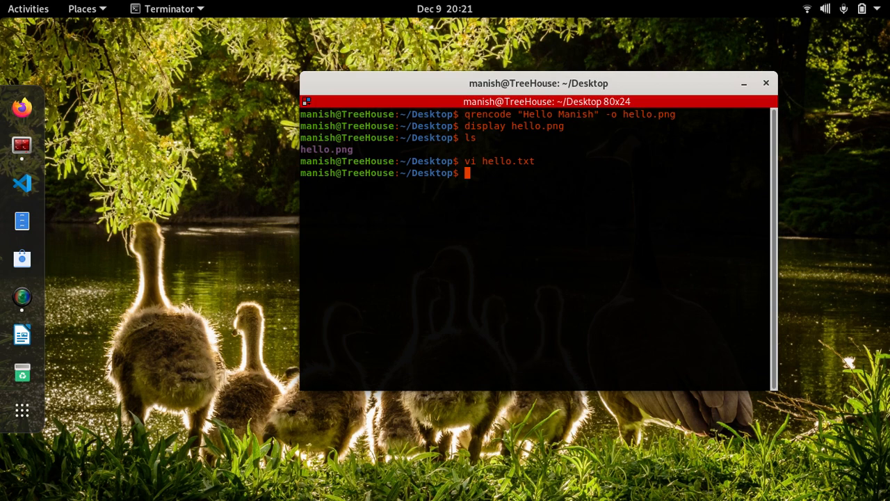
- Pipe cat hello.txt into qrencode -o myweb.png to create the website QR code
type("qrencode")
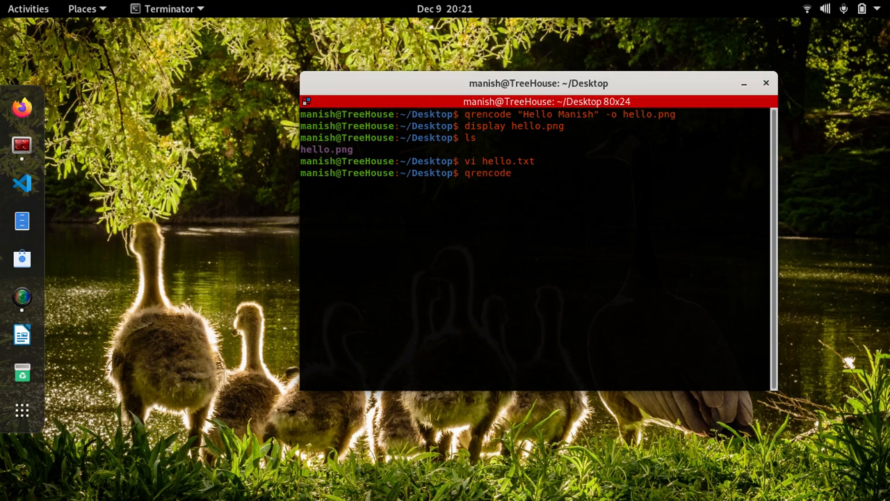
type("cat")
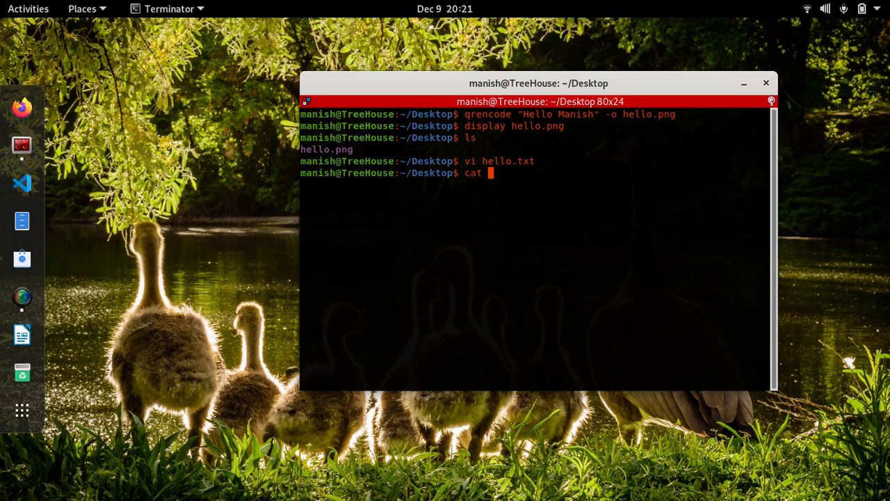
type("hello.")
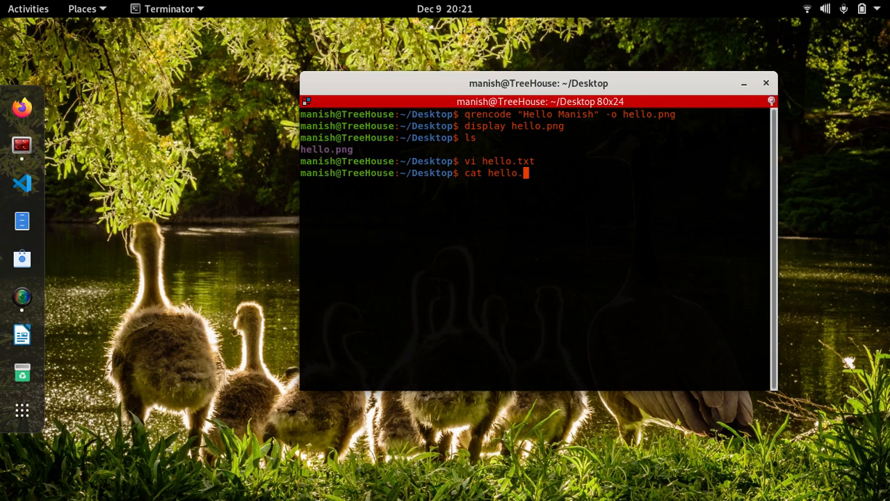
type("txt |")
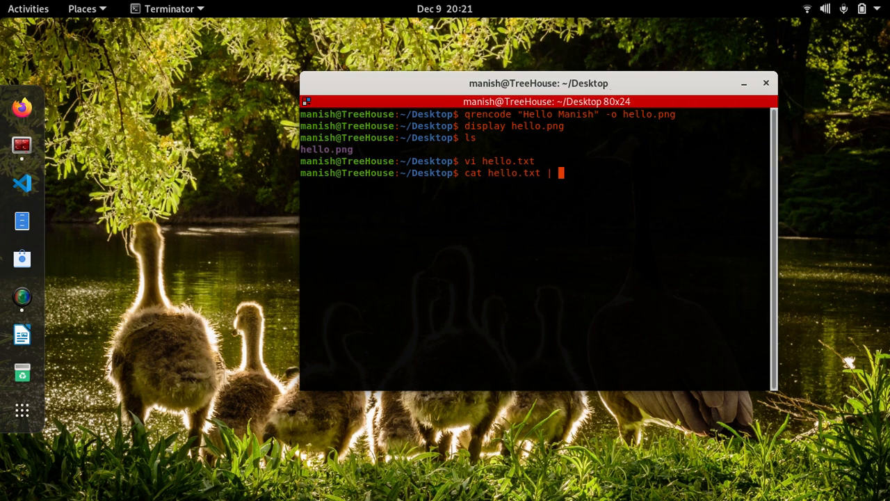
type("qre")
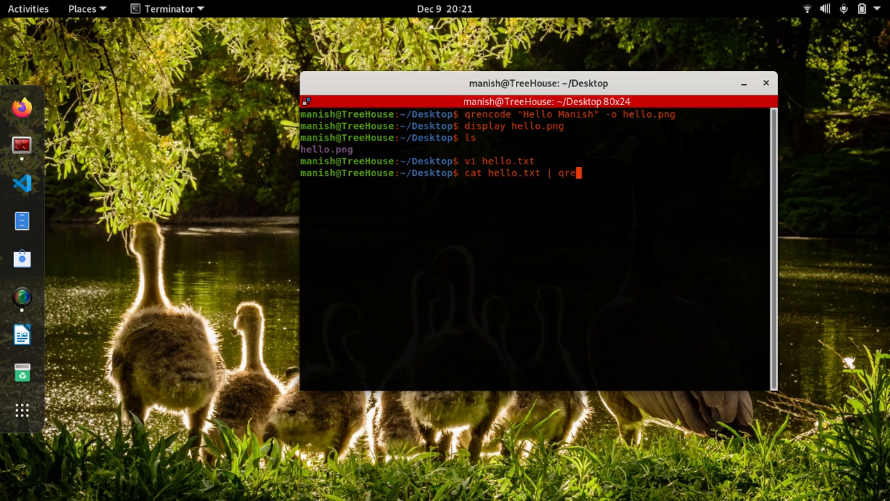
type("ncode -o")
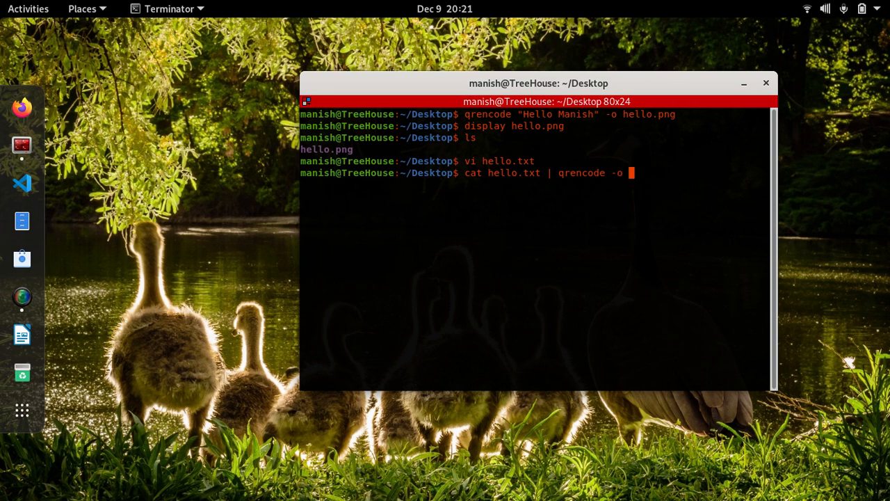
type("myw")
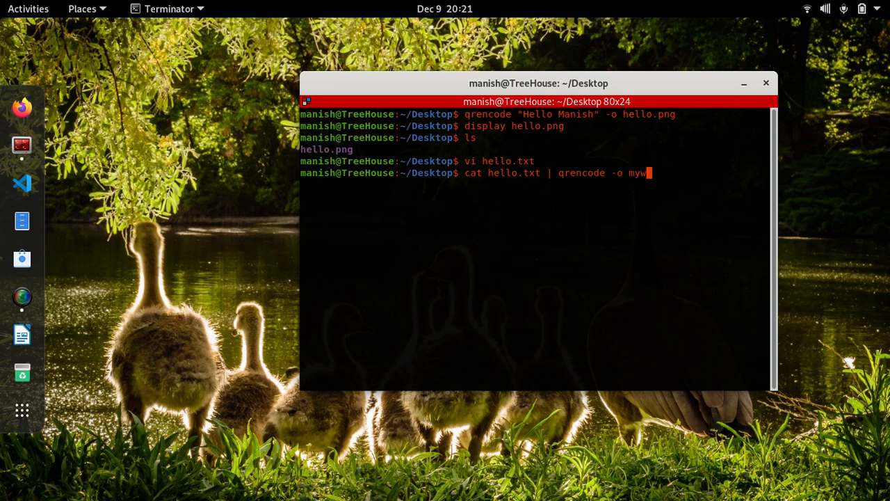
type("eb.png")
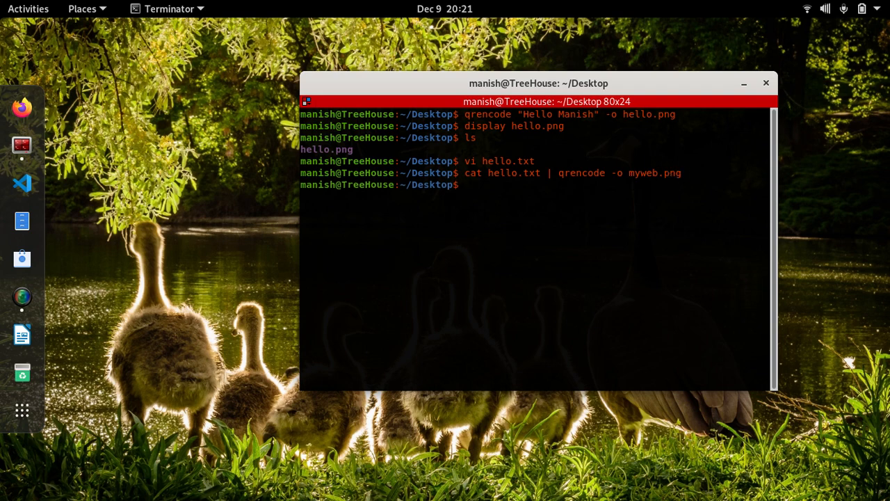
- Show myweb.png with display and move its window over the middle of the terminal
type("display myweb.png")
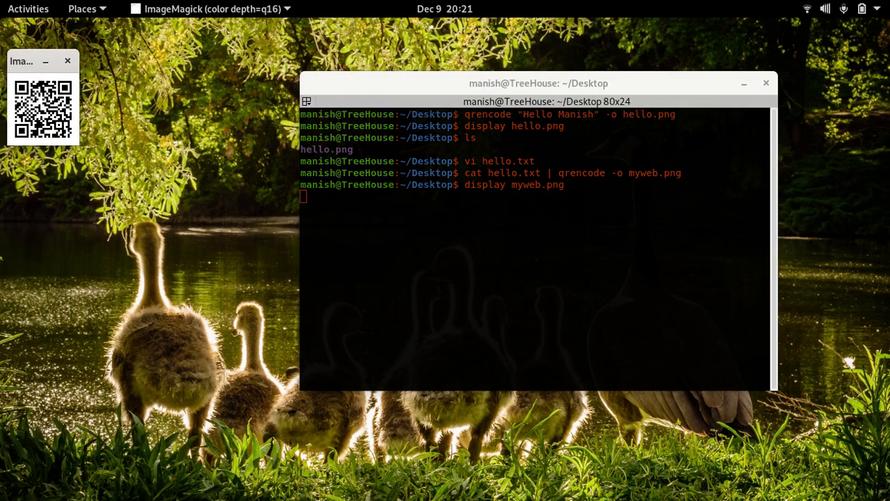
left_click_drag(21, 62, 69, 86)
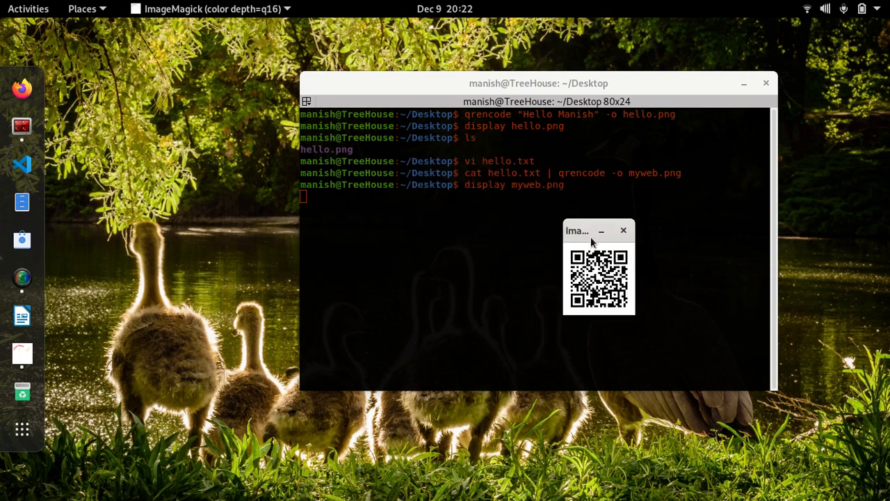
mouse_move(529, 220)
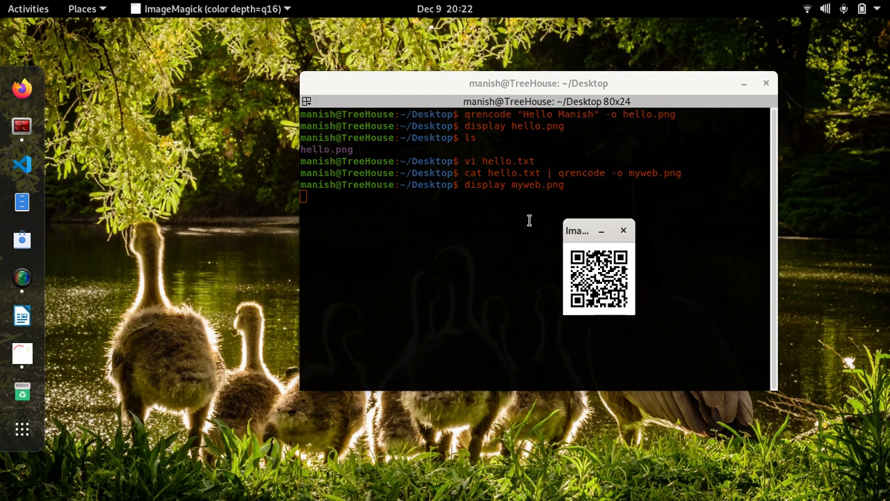